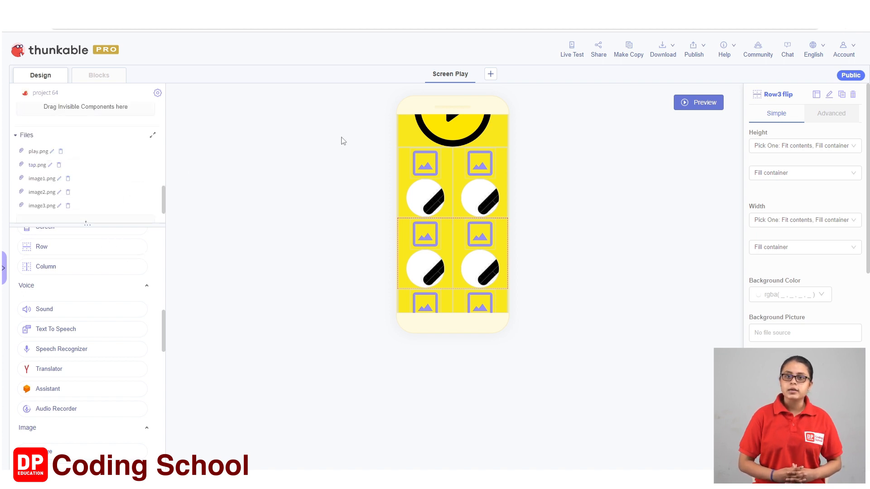
mouse_move(426, 227)
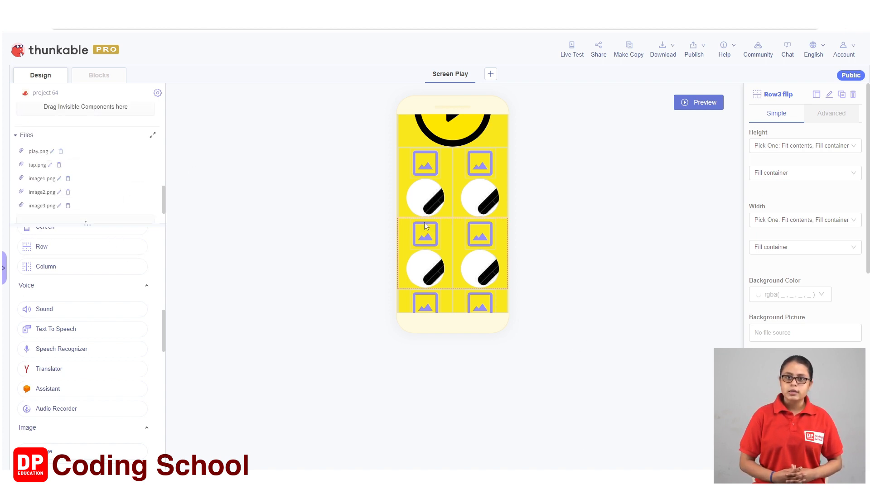
mouse_move(764, 294)
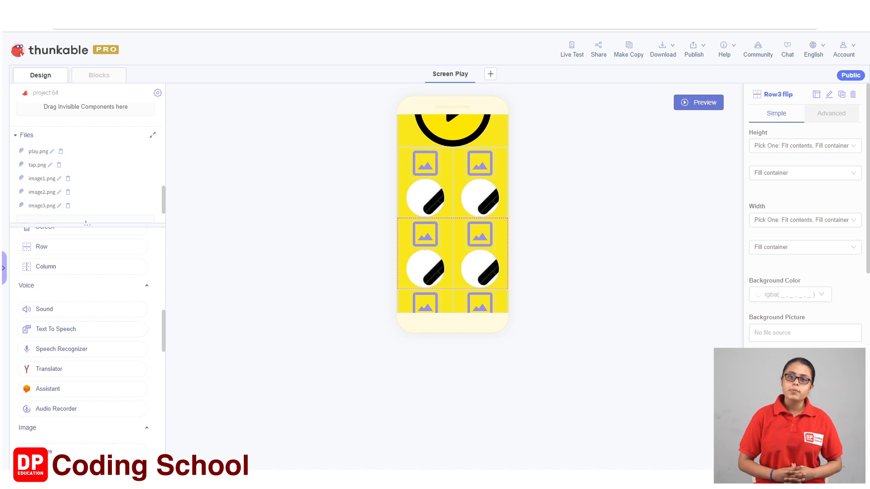
mouse_move(225, 258)
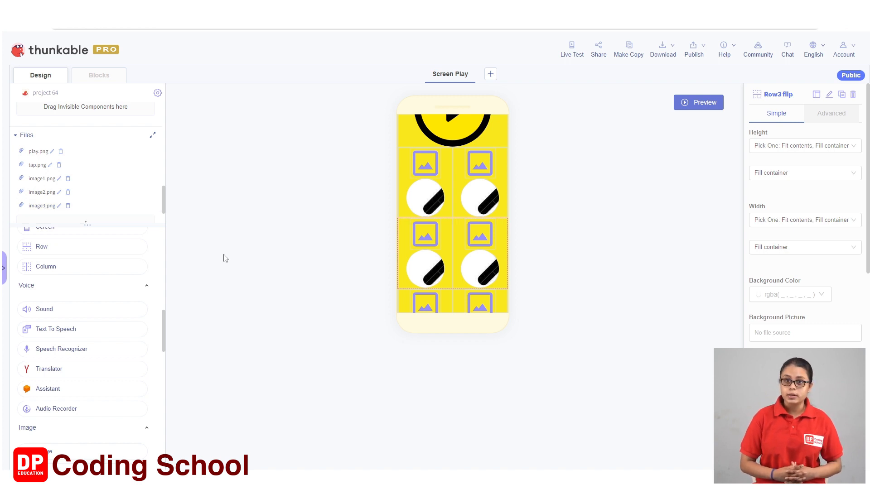
mouse_move(406, 257)
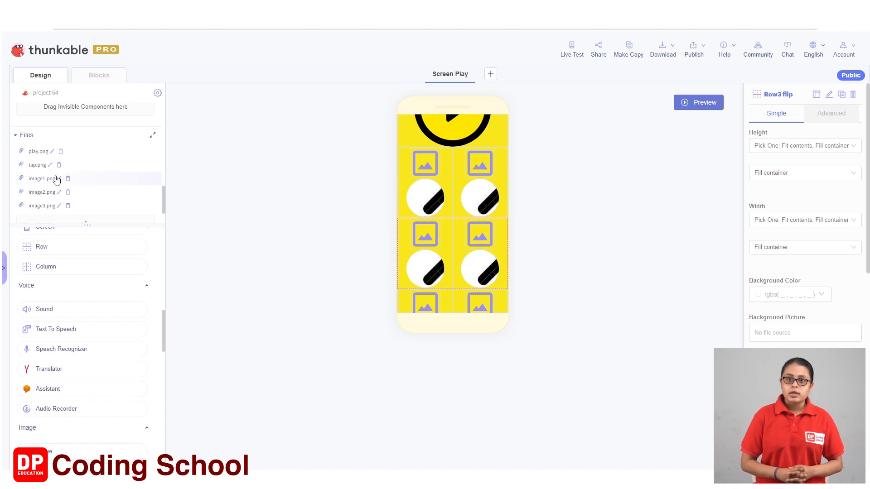
mouse_move(55, 179)
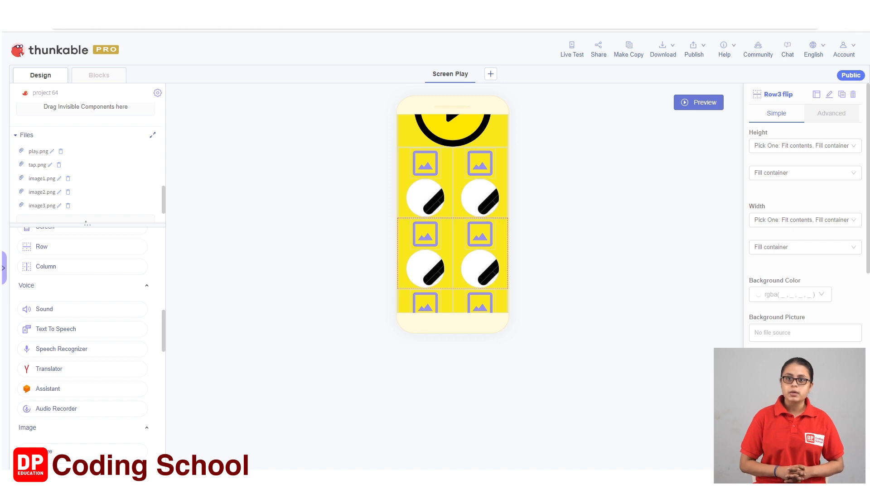
mouse_move(272, 238)
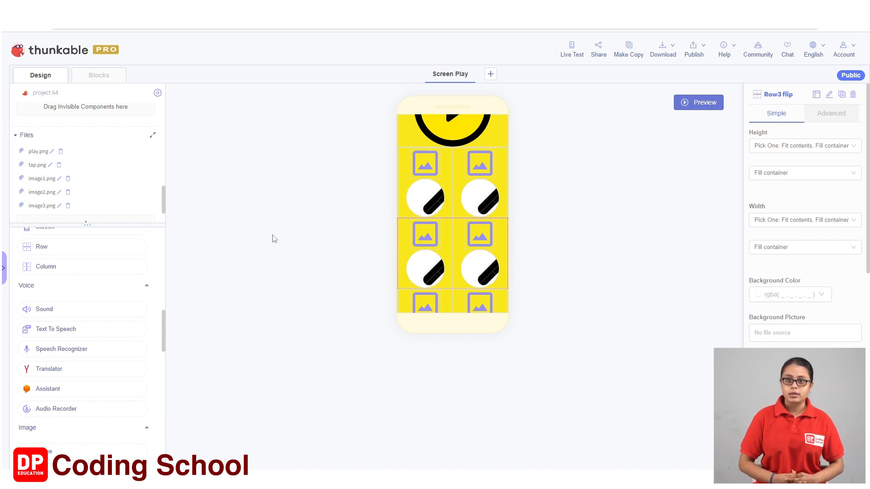
mouse_move(305, 233)
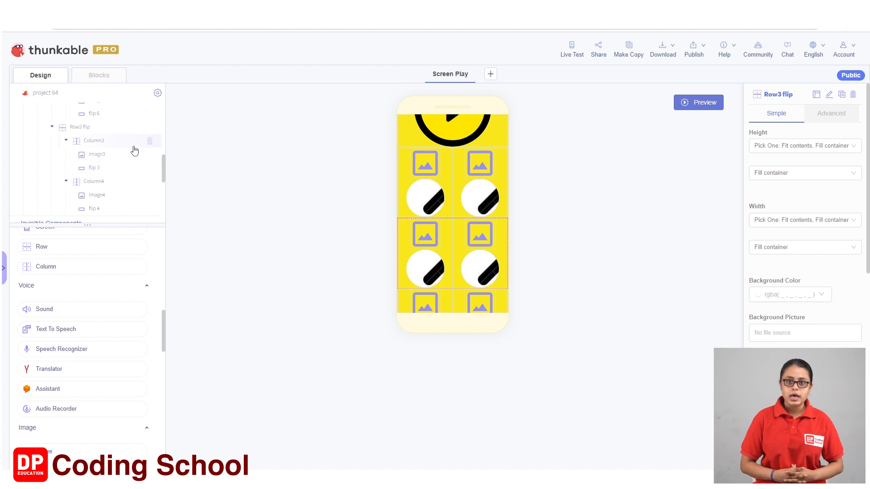
mouse_move(98, 164)
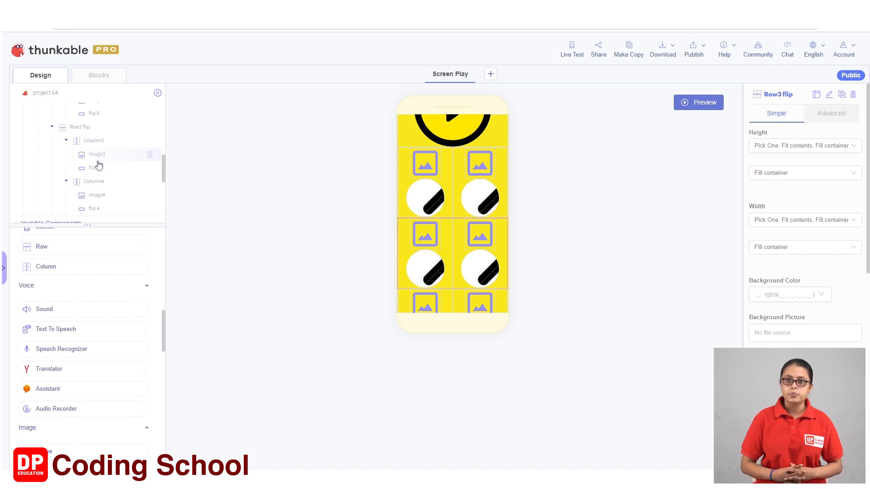
mouse_move(99, 170)
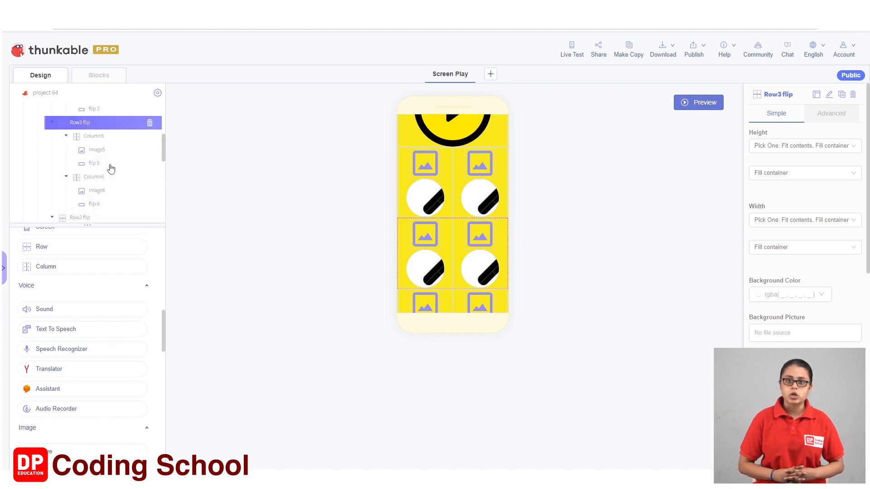
mouse_move(126, 130)
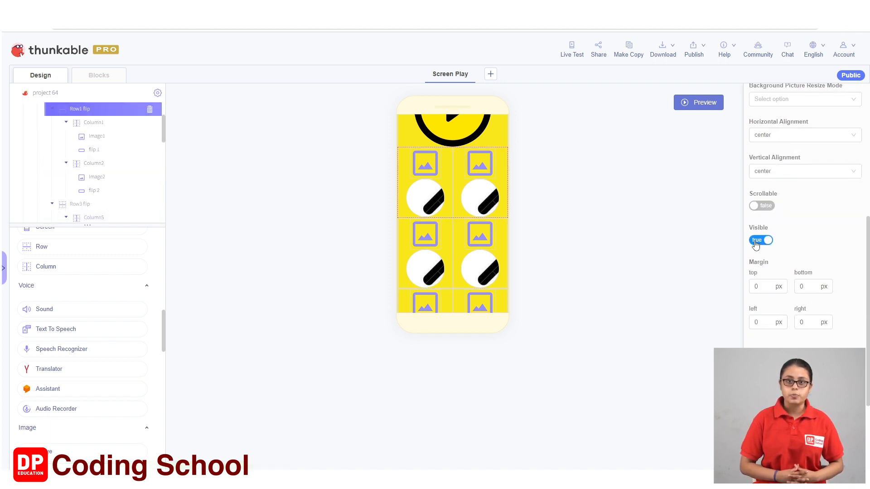
Set Row1 flip and Row2 flip to Visible false, leaving only the play button showing.
click(761, 240)
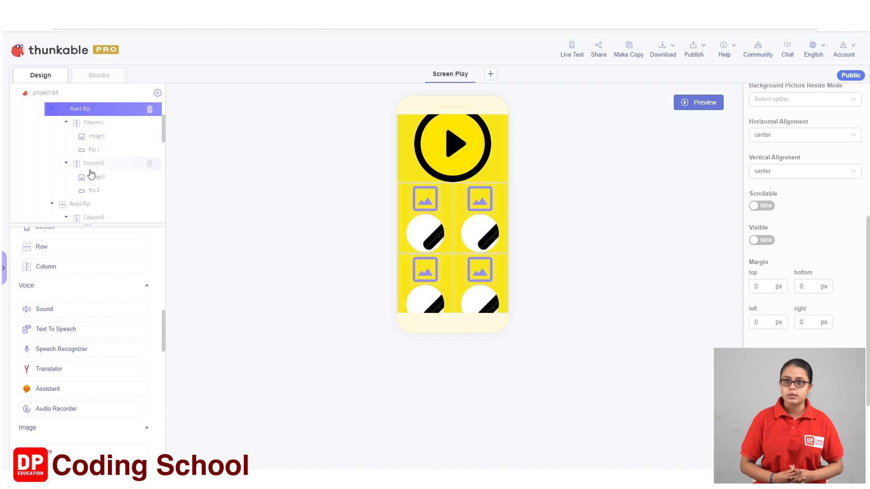
scroll(down, 3)
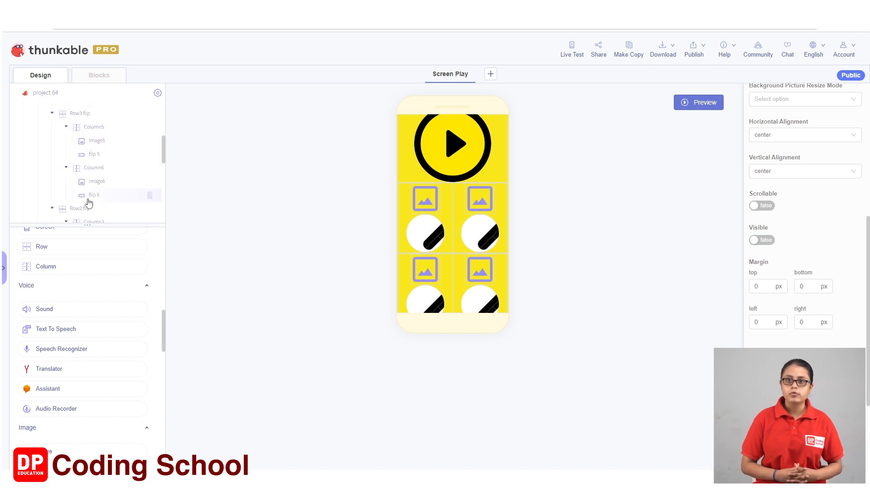
click(761, 239)
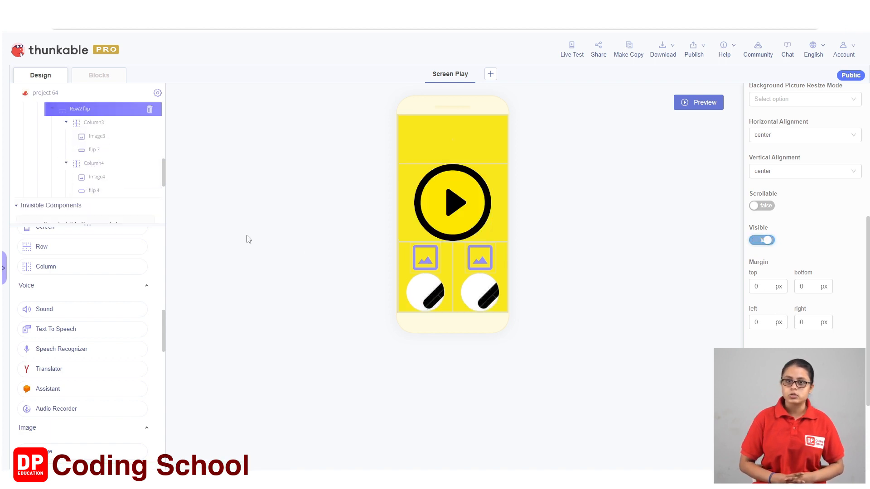
click(760, 239)
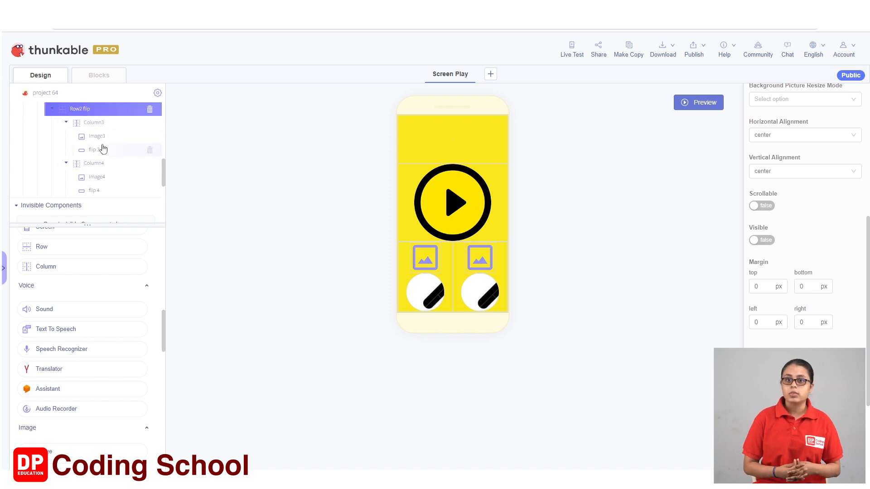
click(761, 240)
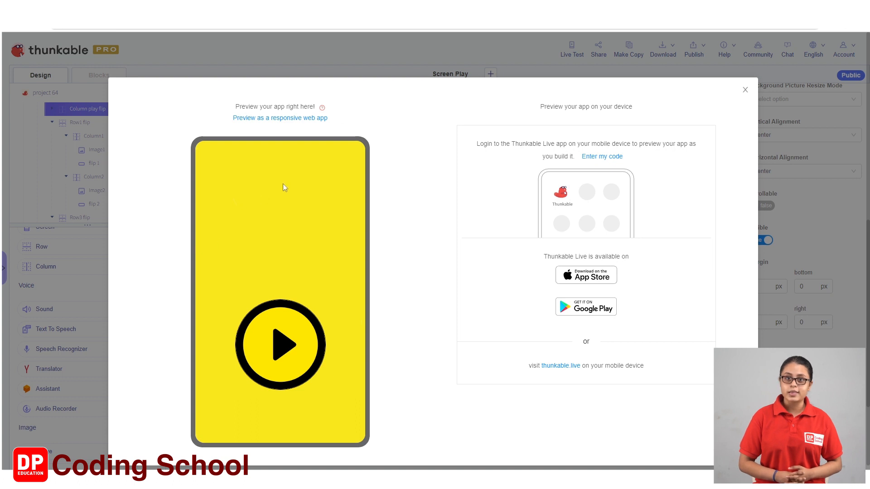
mouse_move(518, 174)
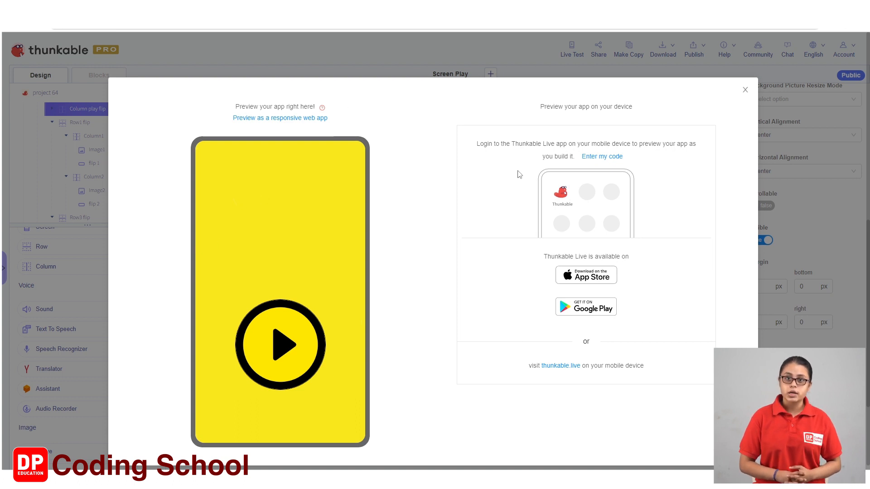